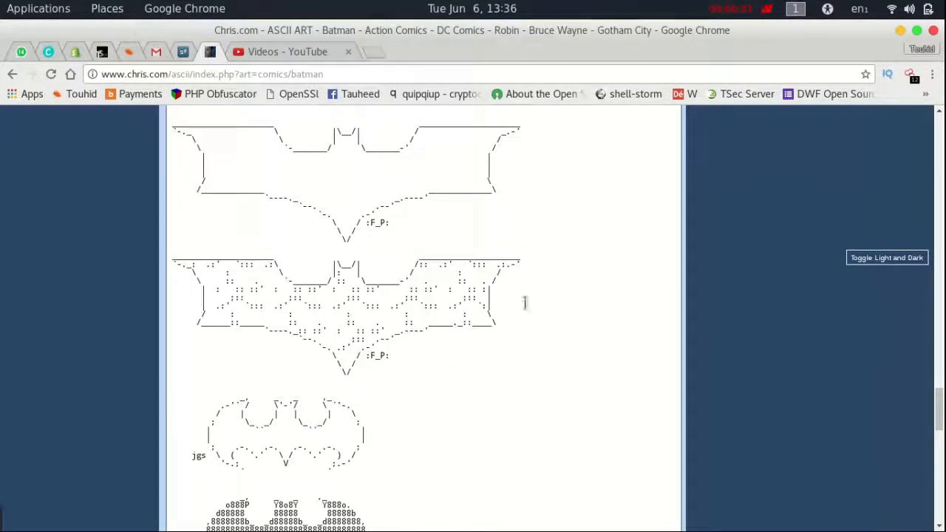
{"action": "mouse_move", "coordinate": [184, 255]}
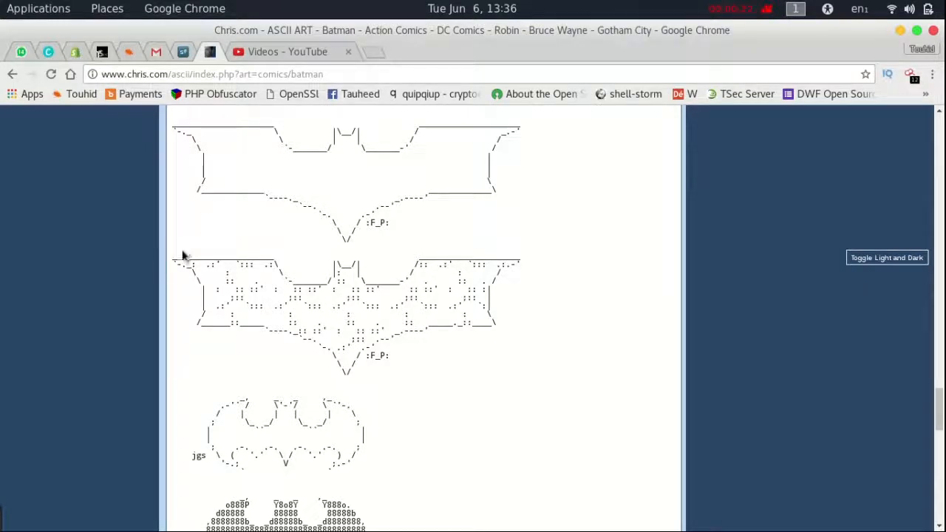
- Select the second bat ASCII design and open batman.txt from the desktop in gedit
{"action": "left_click_drag", "start_coordinate": [178, 259], "coordinate": [524, 310]}
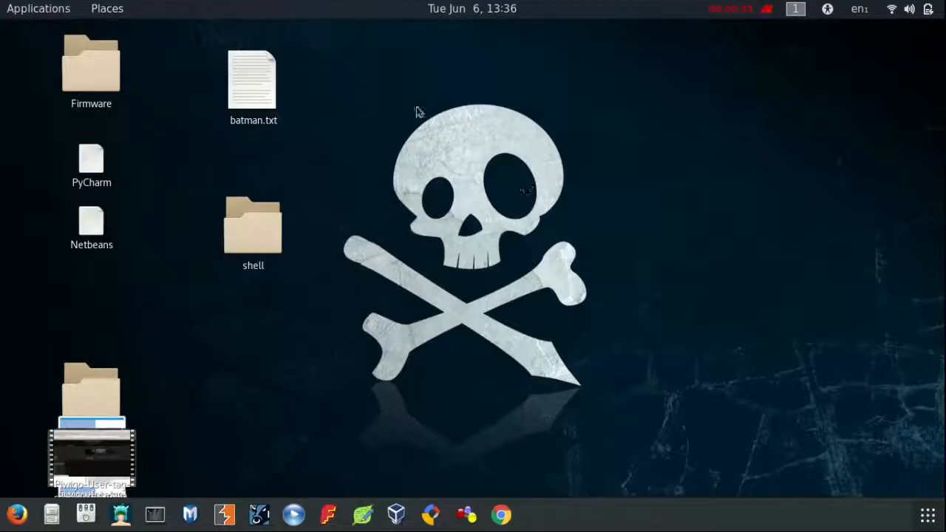
{"action": "left_click", "coordinate": [253, 82]}
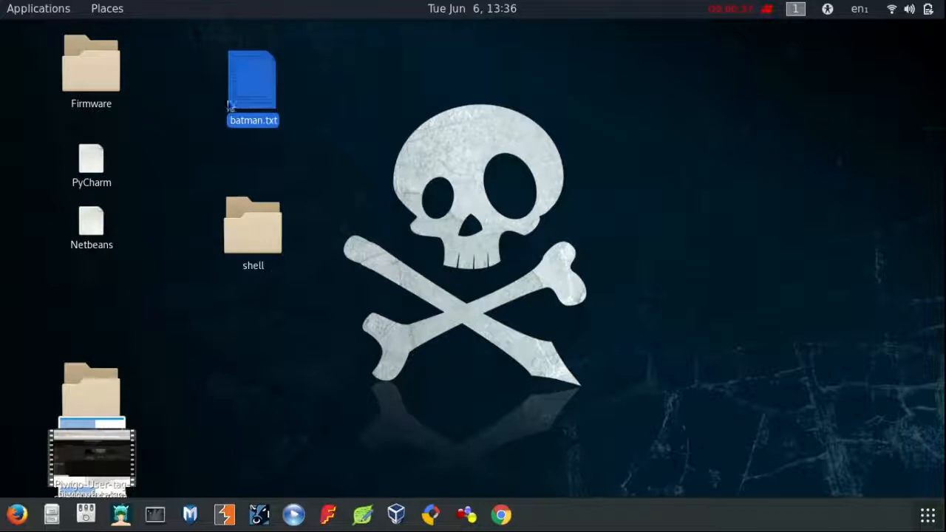
{"action": "double_click", "coordinate": [253, 81]}
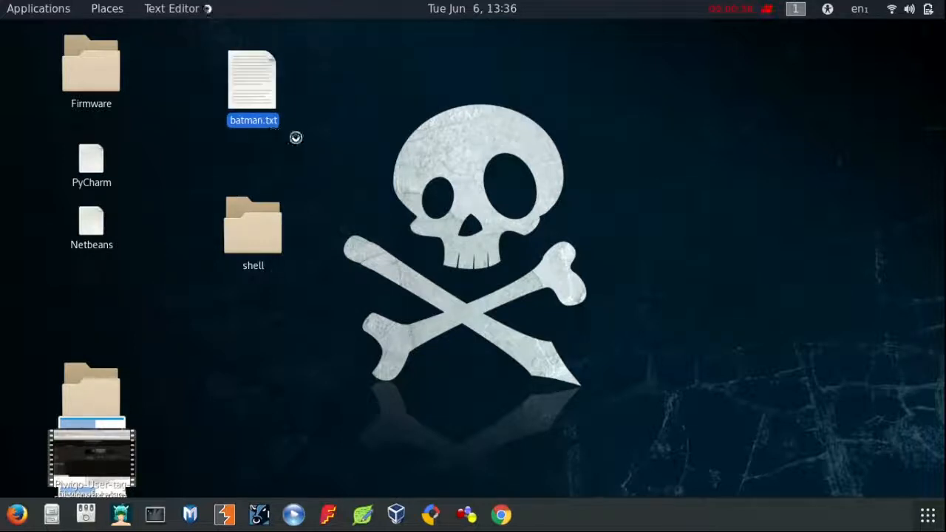
{"action": "double_click", "coordinate": [252, 80]}
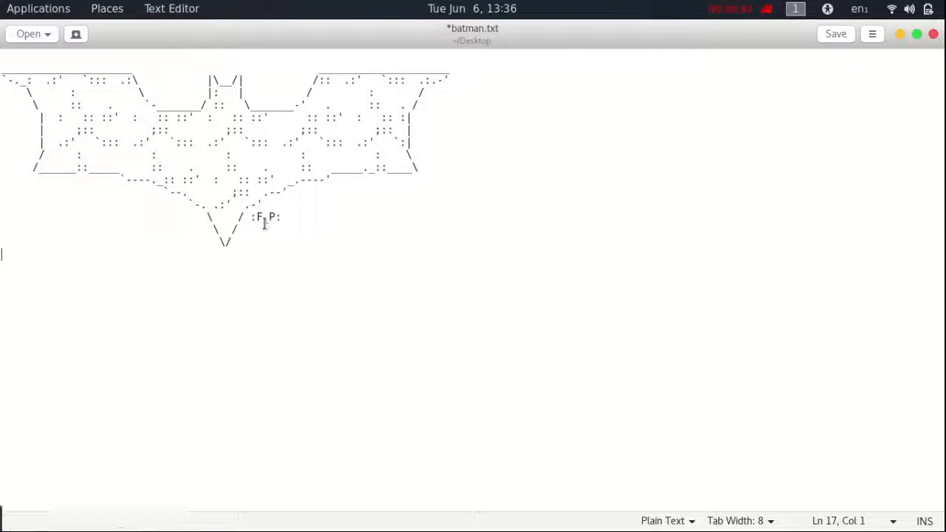
- Replace the ':F_P:' caption with 'TOUHID SHAIKH', save batman.txt and hide the editor
{"action": "double_click", "coordinate": [264, 216]}
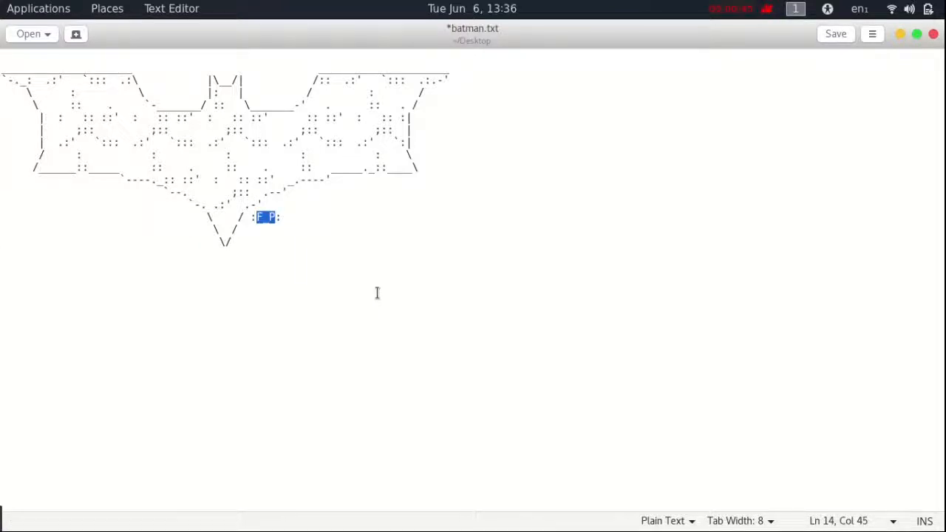
{"action": "type", "text": "TOUHID"}
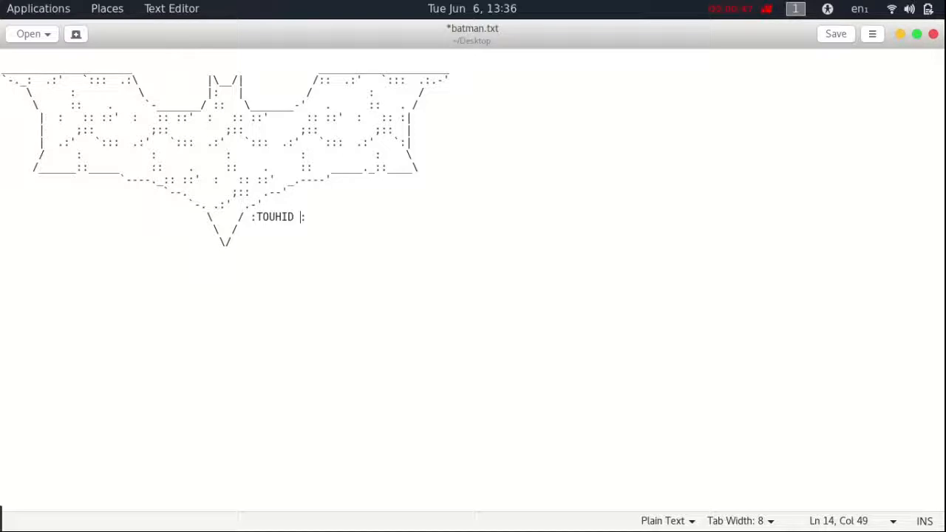
{"action": "type", "text": "SHAIKH"}
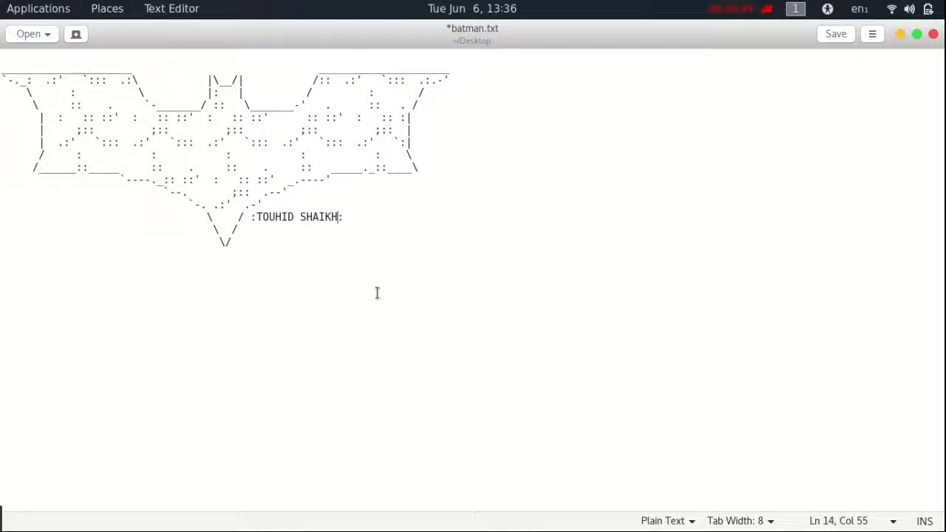
{"action": "key", "text": "ctrl+a"}
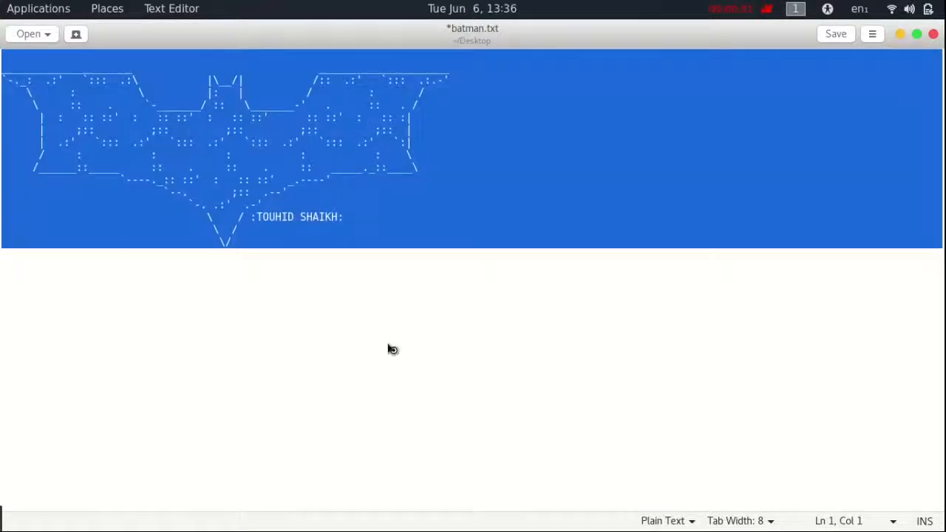
{"action": "left_click", "coordinate": [835, 33]}
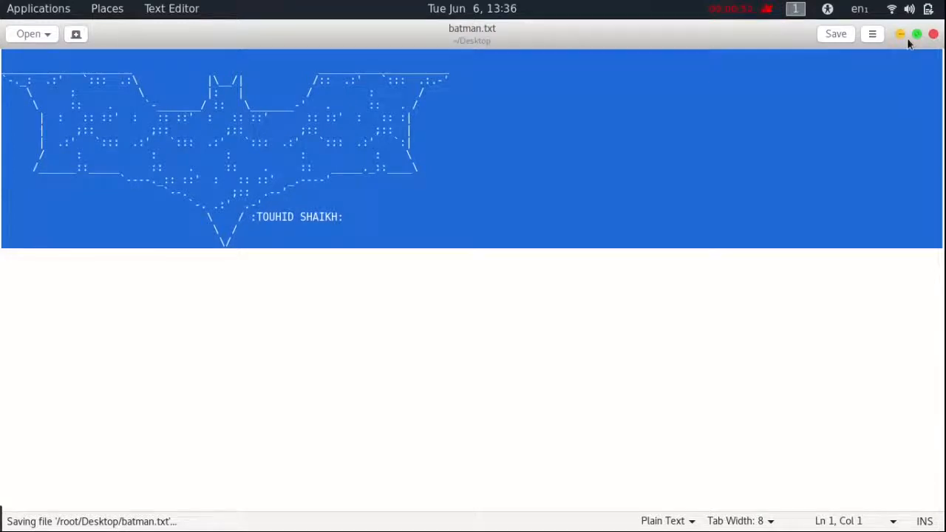
{"action": "left_click", "coordinate": [935, 34]}
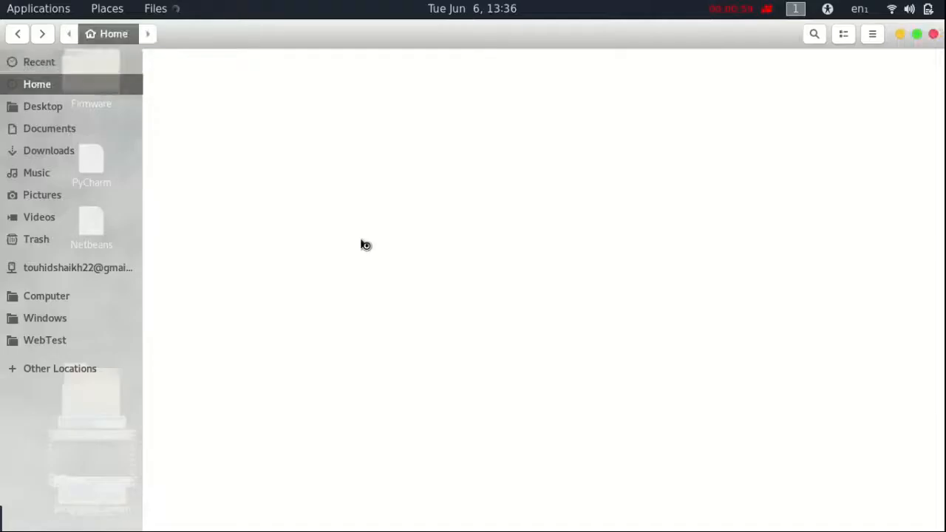
- Browse to /usr/share/metasploit-framework/data/logos, then return to the data folder
{"action": "left_click", "coordinate": [45, 295]}
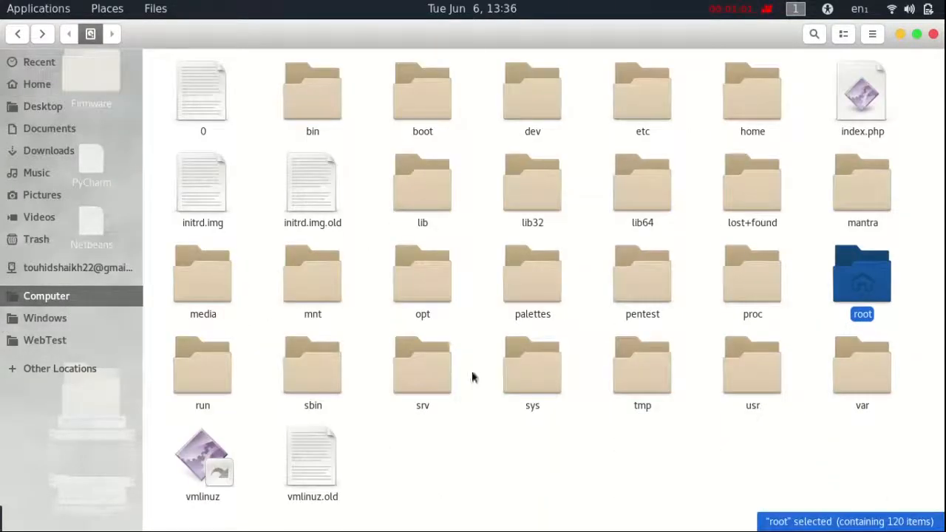
{"action": "double_click", "coordinate": [752, 366]}
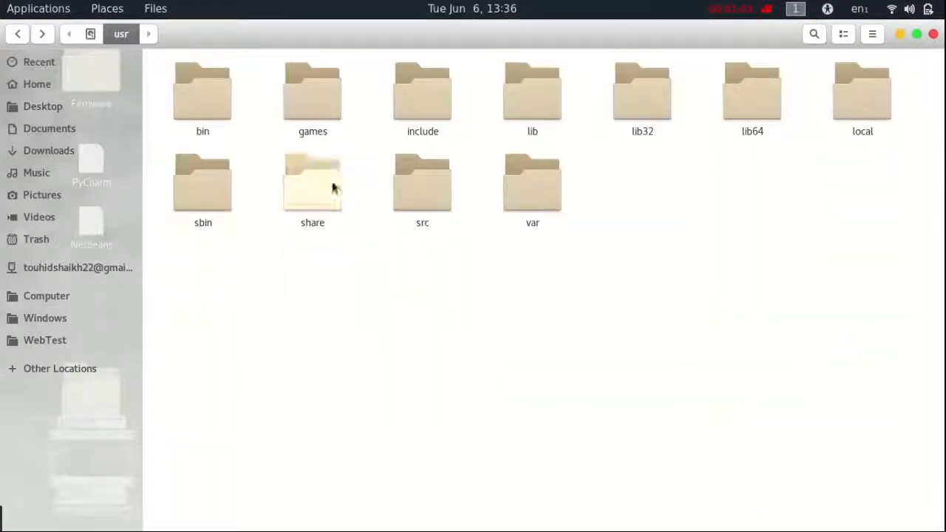
{"action": "double_click", "coordinate": [312, 181]}
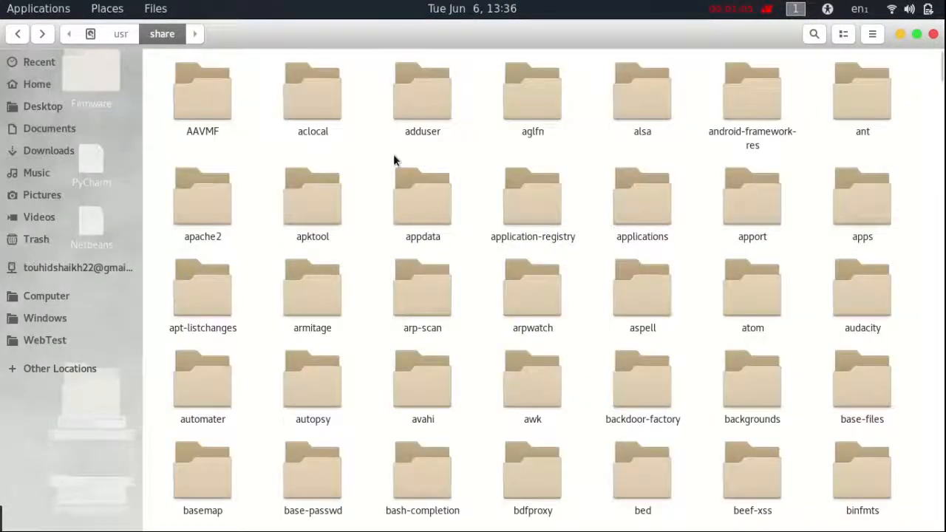
{"action": "type", "text": "meta"}
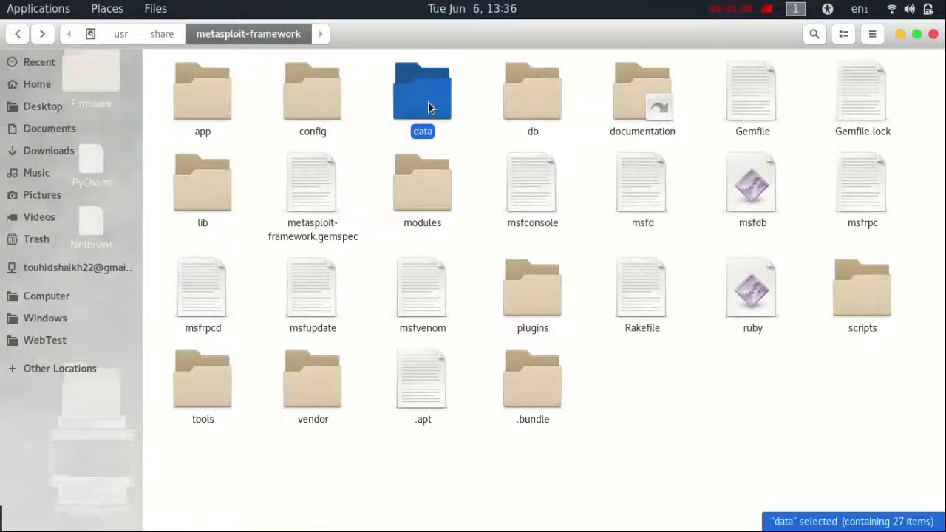
{"action": "double_click", "coordinate": [423, 92]}
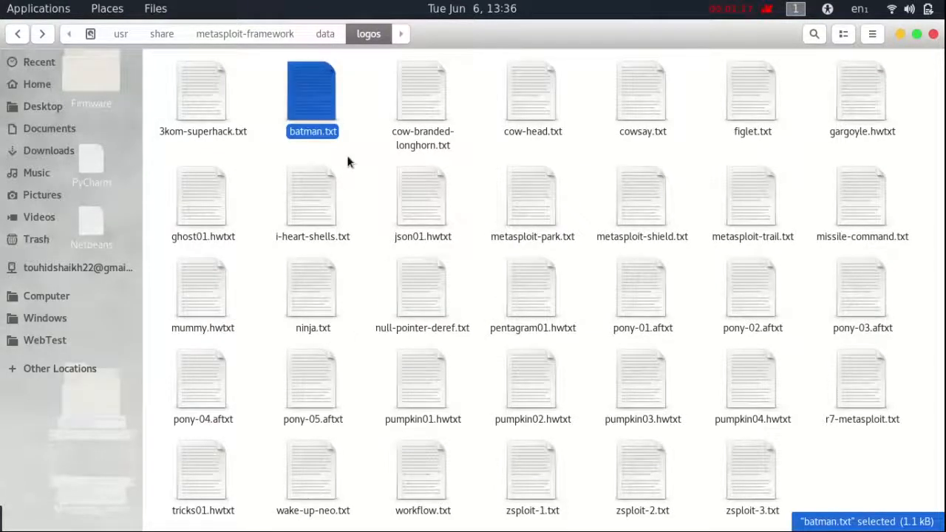
{"action": "left_click", "coordinate": [325, 33]}
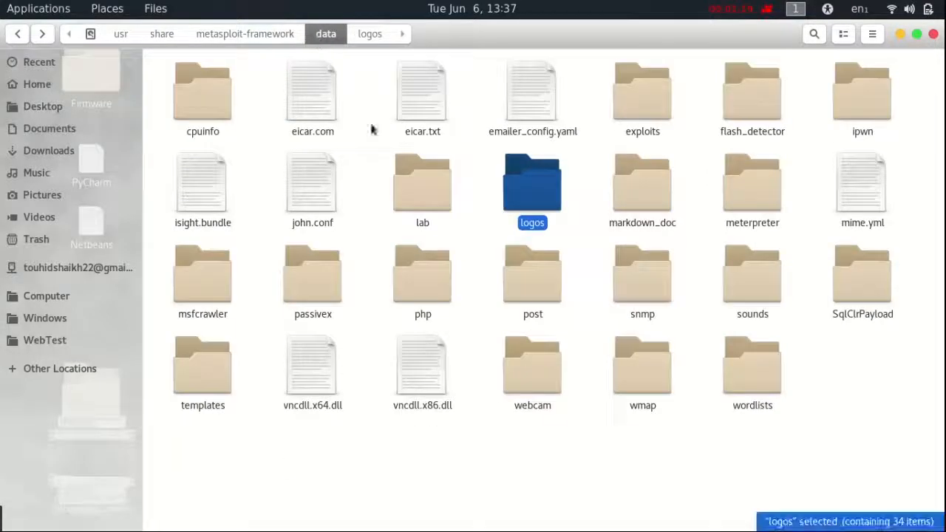
{"action": "mouse_move", "coordinate": [840, 355]}
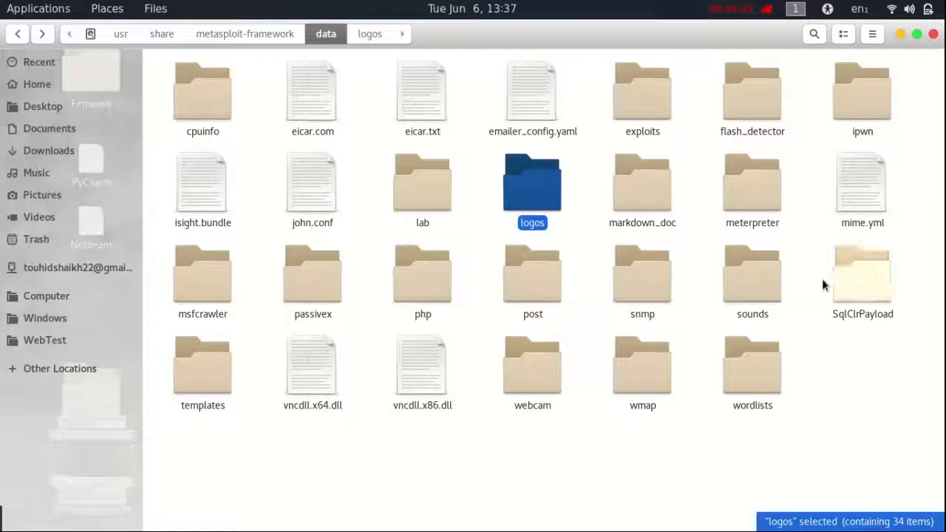
- Navigate to metasploit-framework/lib/msf/ui and open banner.rb in gedit
{"action": "left_click", "coordinate": [245, 32]}
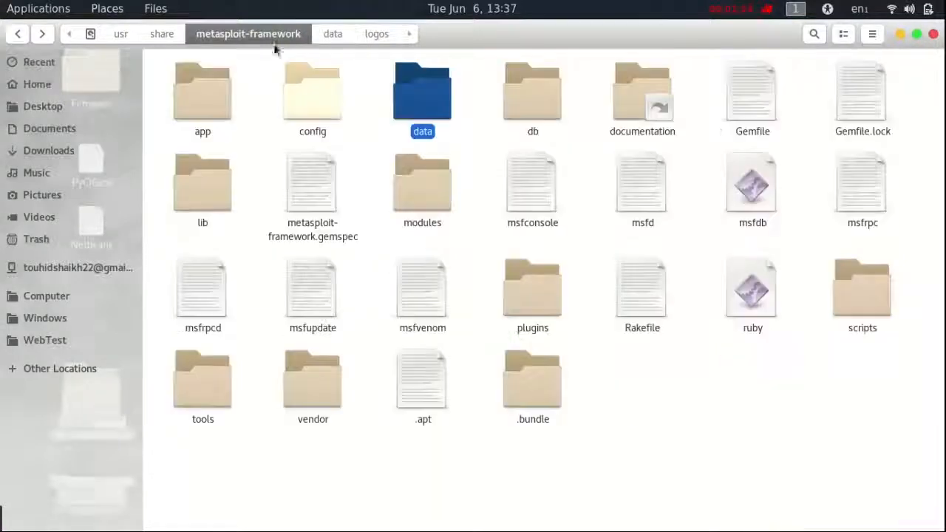
{"action": "left_click", "coordinate": [203, 183]}
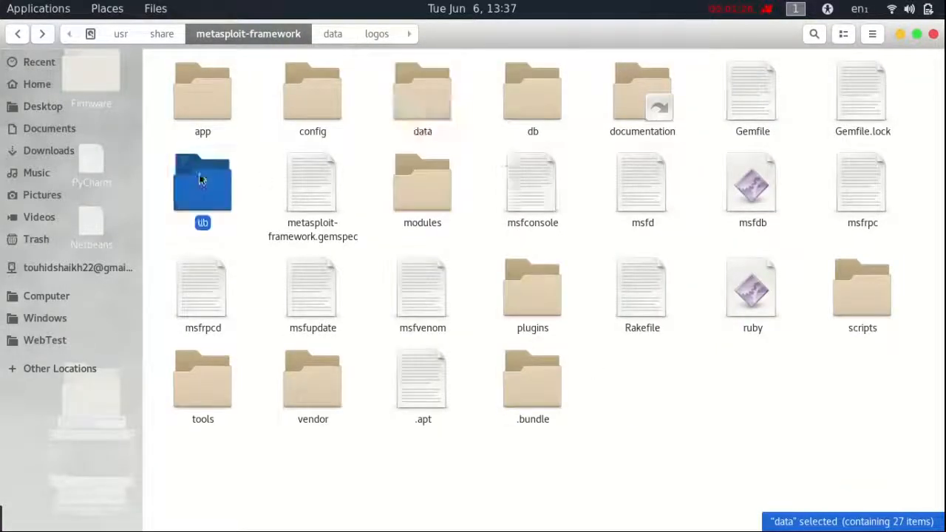
{"action": "double_click", "coordinate": [203, 183]}
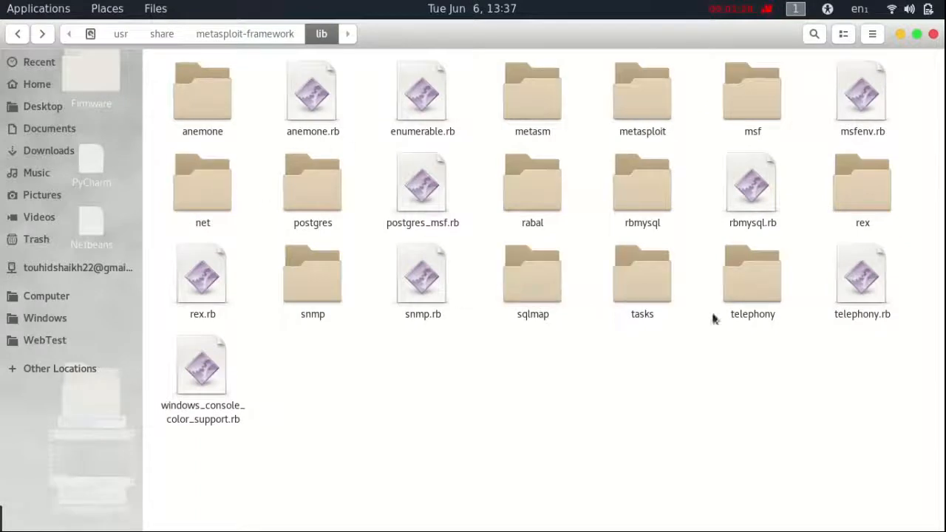
{"action": "left_click", "coordinate": [752, 92]}
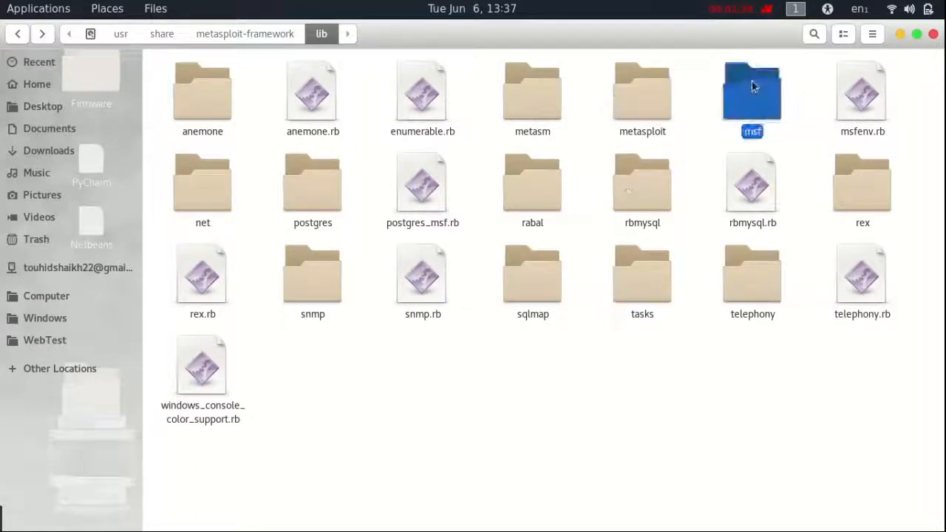
{"action": "double_click", "coordinate": [751, 92]}
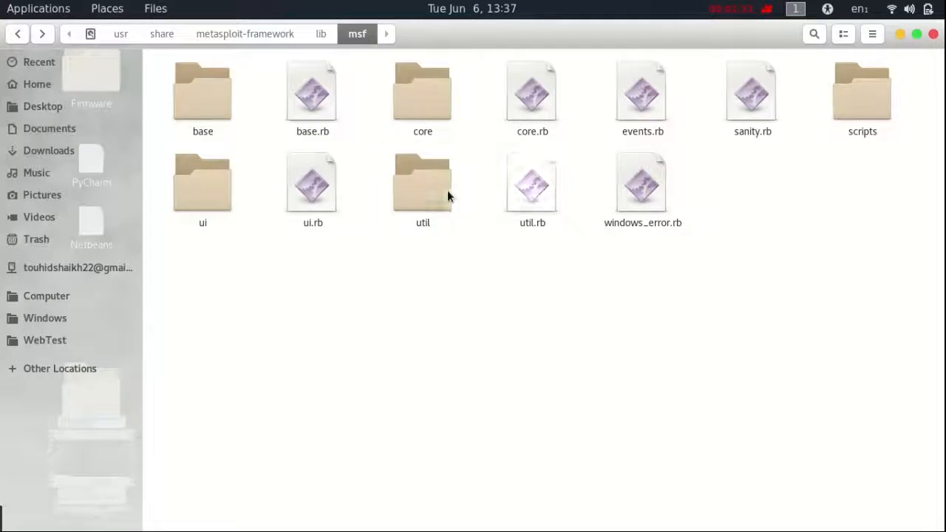
{"action": "left_click", "coordinate": [203, 185]}
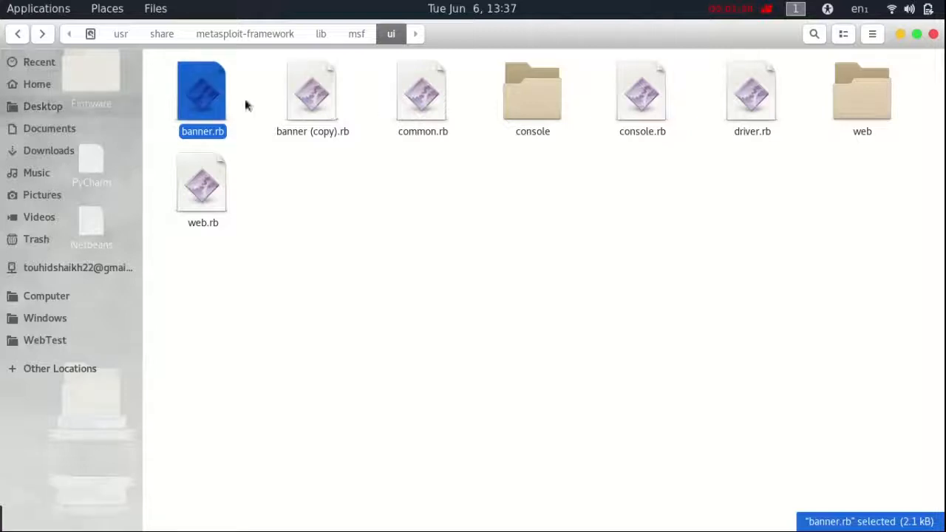
{"action": "mouse_move", "coordinate": [312, 92]}
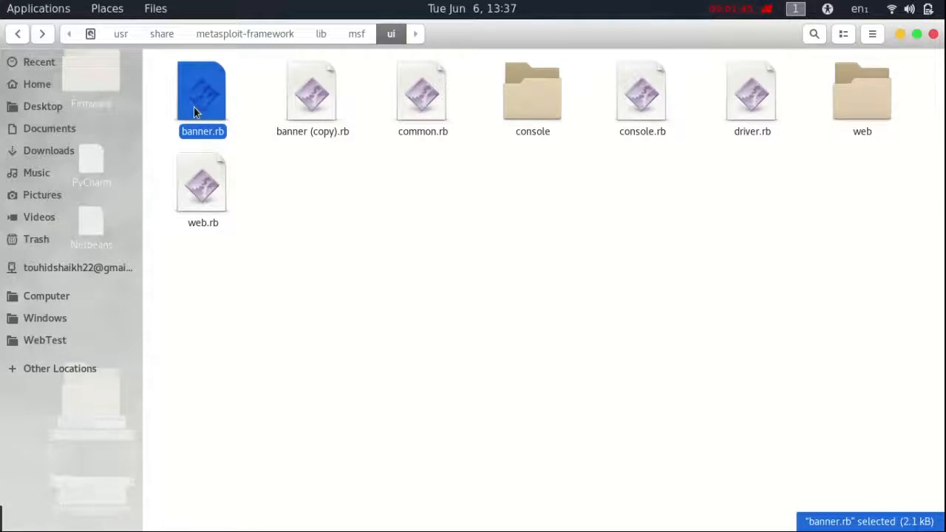
{"action": "double_click", "coordinate": [203, 92]}
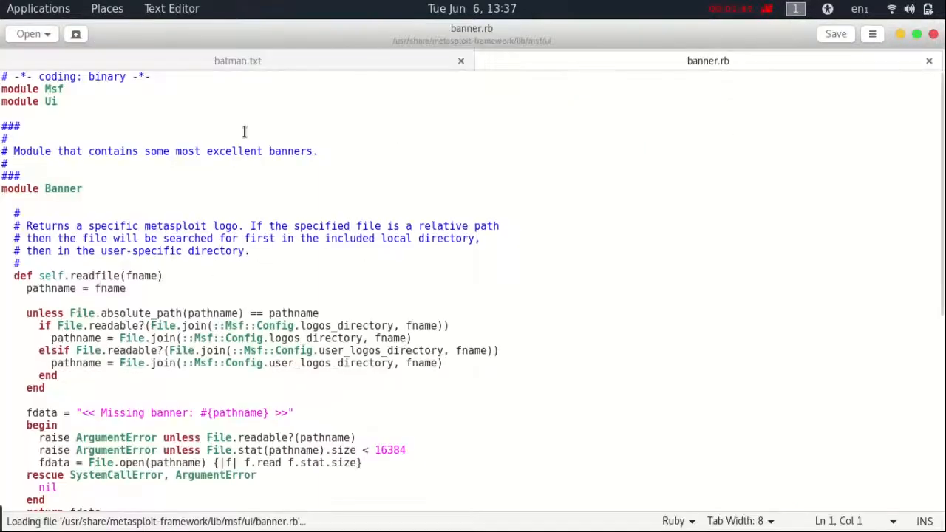
- Rename the ENV variable in the duplicated Halloween elsif line to TOUHID
{"action": "scroll", "scroll_direction": "down", "scroll_amount": 3}
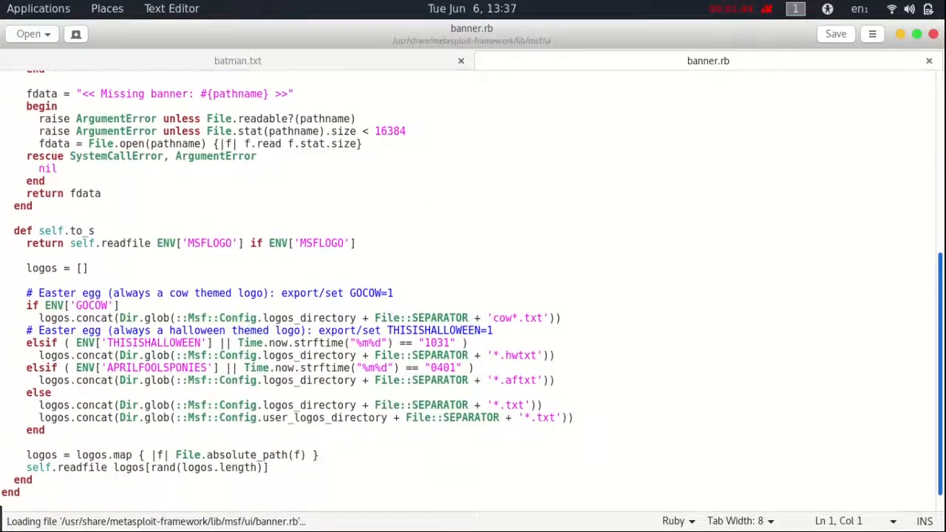
{"action": "scroll", "scroll_direction": "down", "scroll_amount": 3}
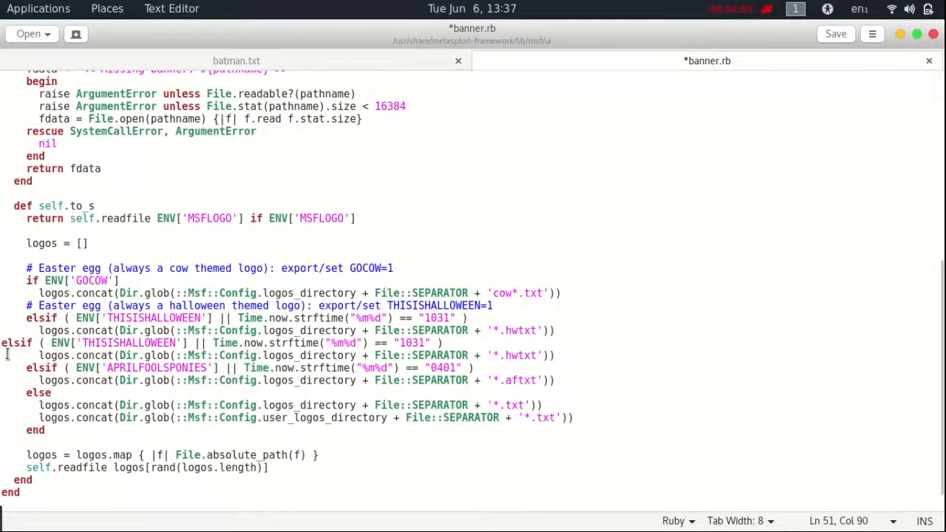
{"action": "left_click", "coordinate": [26, 355]}
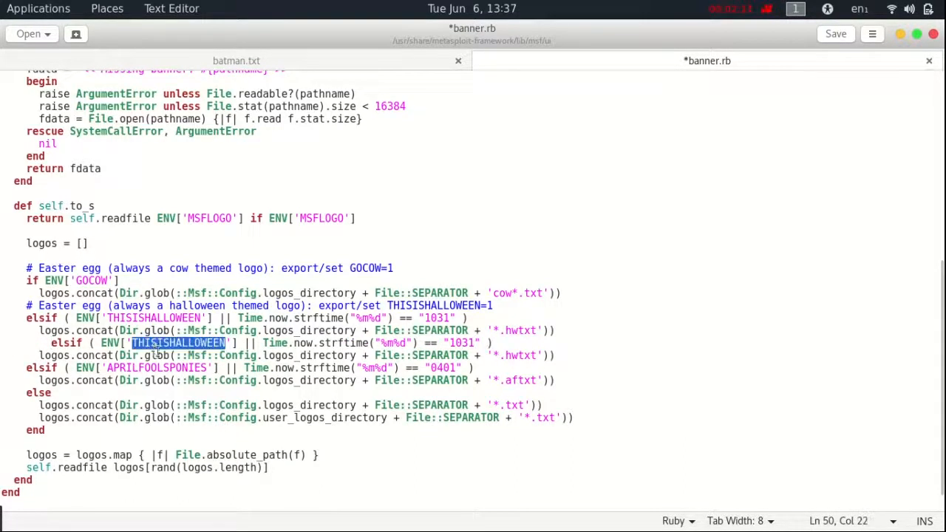
{"action": "type", "text": "TOU"}
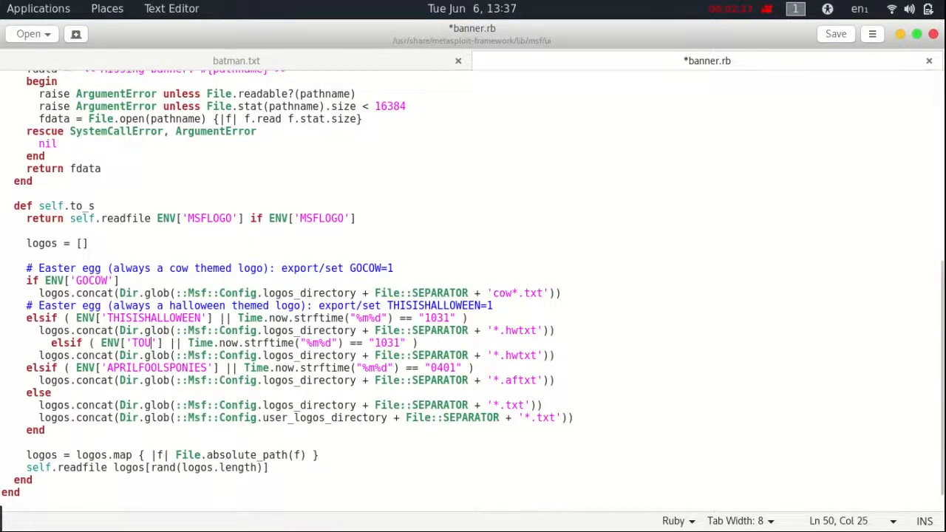
{"action": "type", "text": "HID"}
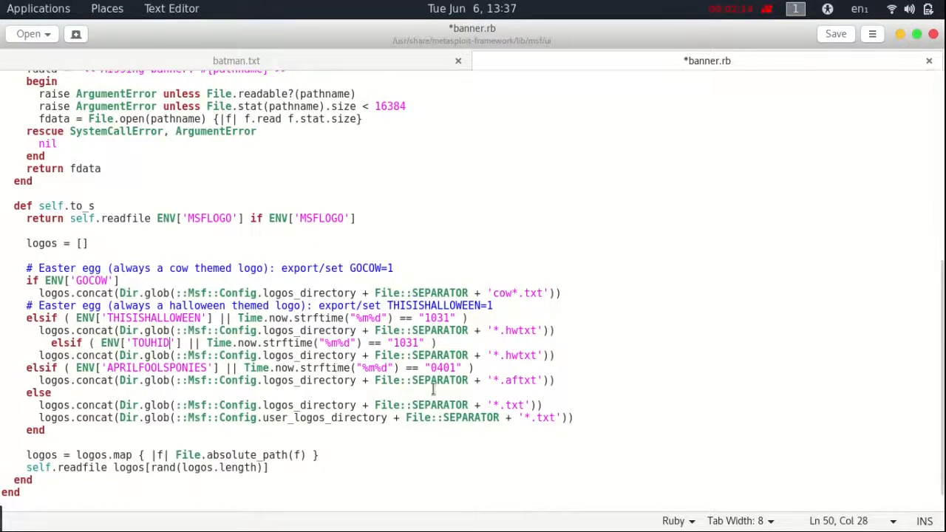
- Change the '*.hwtxt' logo pattern to 'batman.txt' and copy the TOUHID name
{"action": "double_click", "coordinate": [515, 355]}
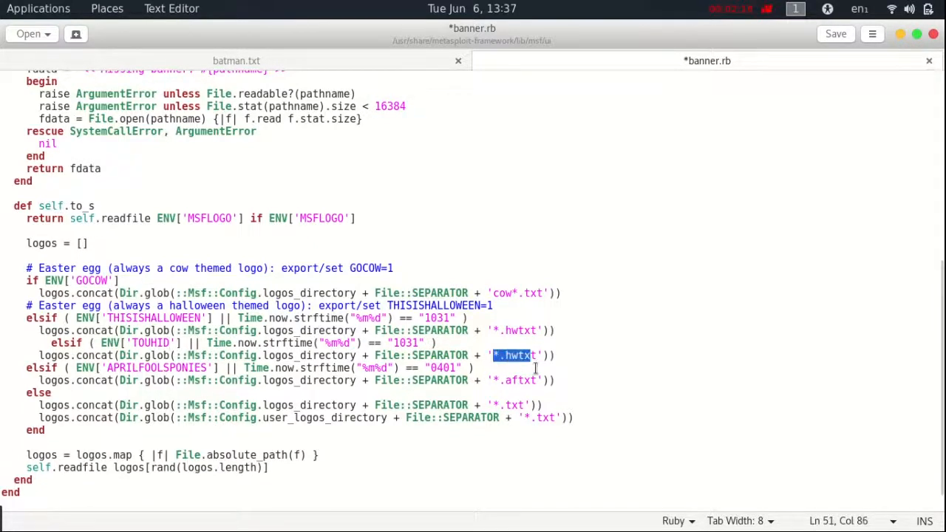
{"action": "type", "text": "b"}
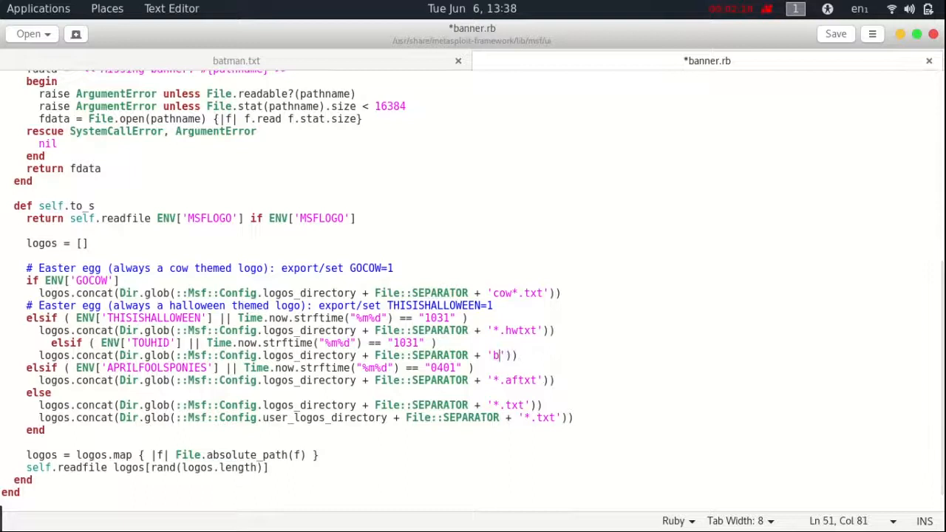
{"action": "type", "text": "atman."}
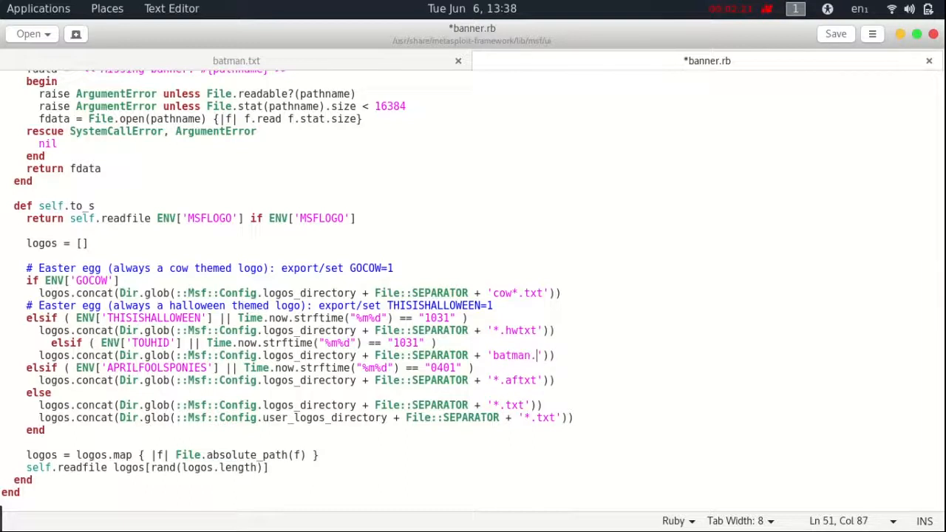
{"action": "type", "text": "txt"}
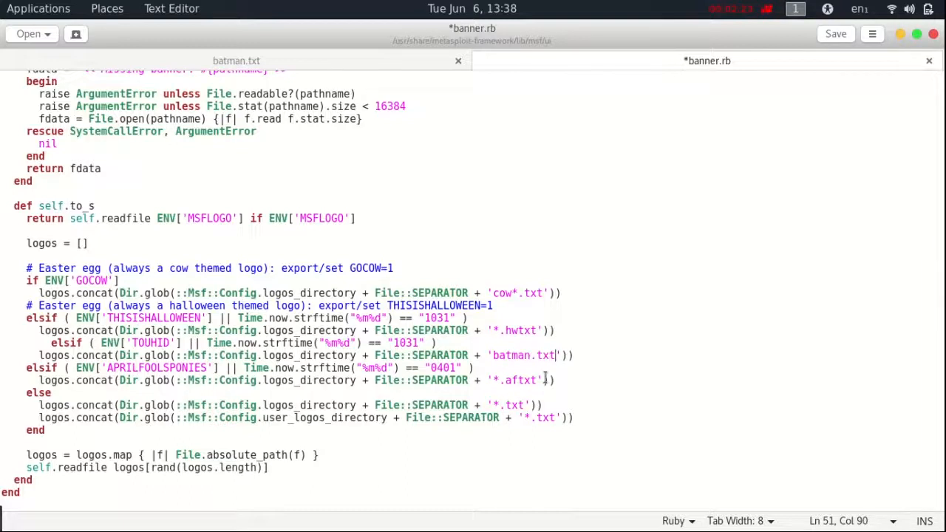
{"action": "double_click", "coordinate": [151, 344]}
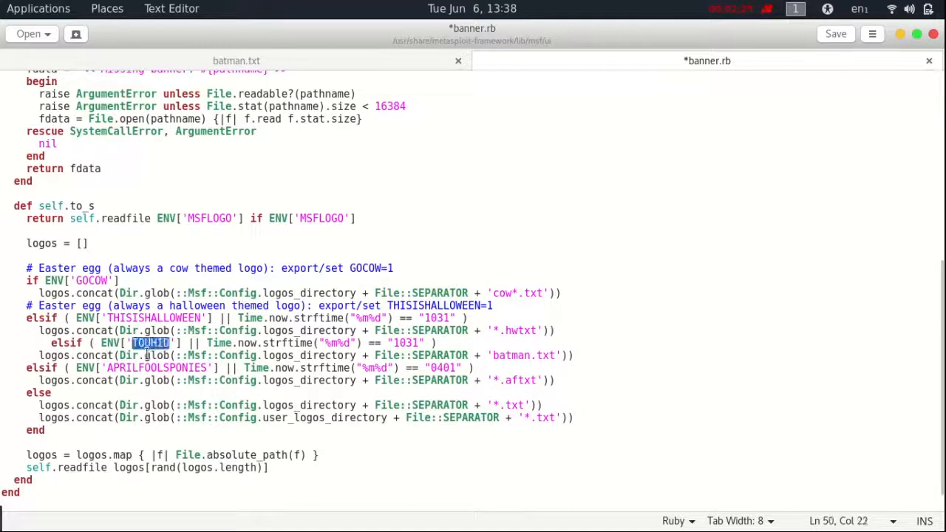
{"action": "right_click", "coordinate": [148, 355]}
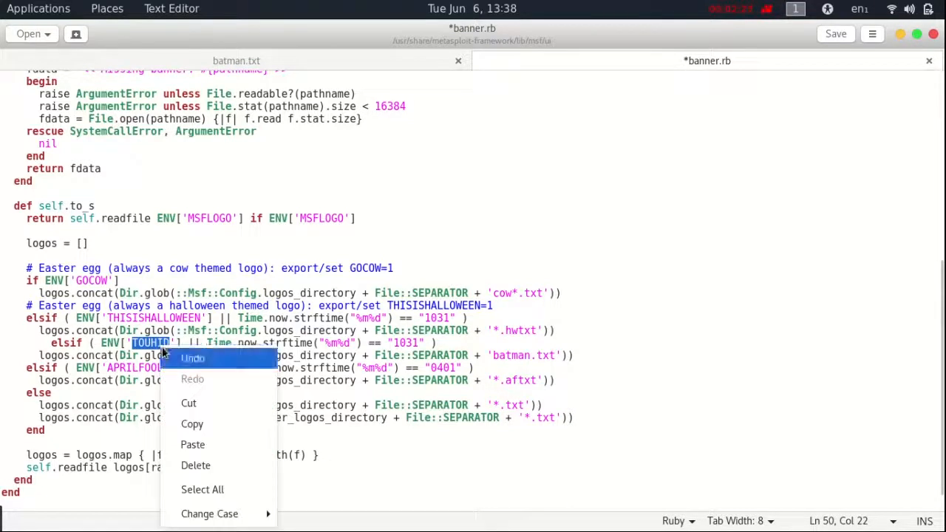
{"action": "left_click", "coordinate": [67, 352]}
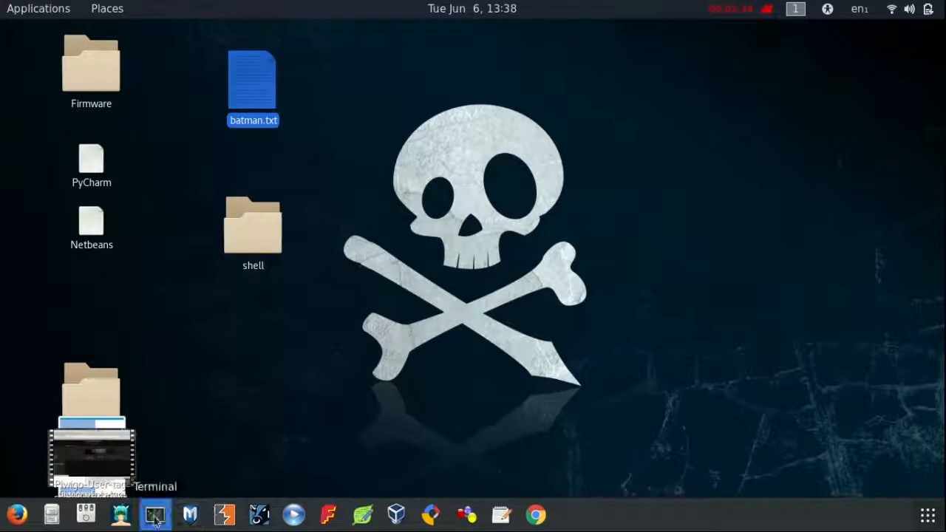
- Run echo "export TOUHID=1" >> /etc/bash.bashrc in a new terminal
{"action": "left_click", "coordinate": [154, 514]}
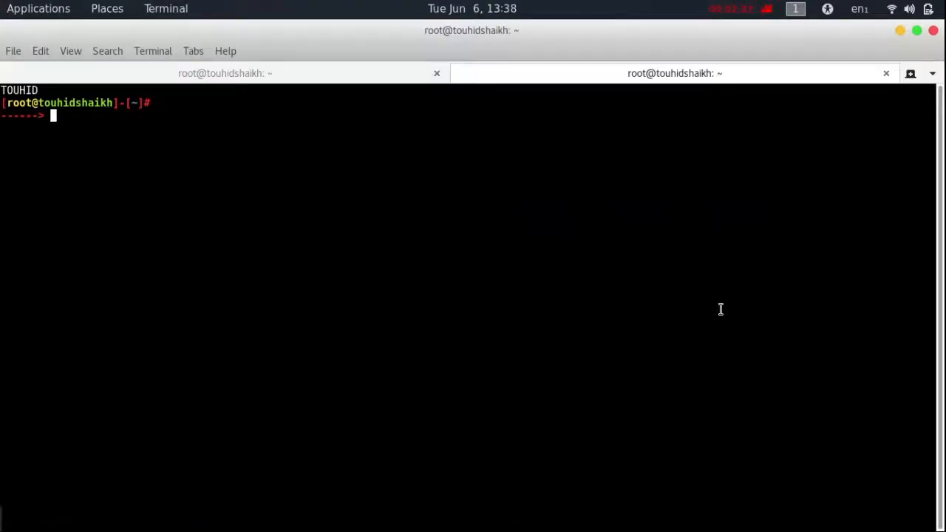
{"action": "type", "text": "ech"}
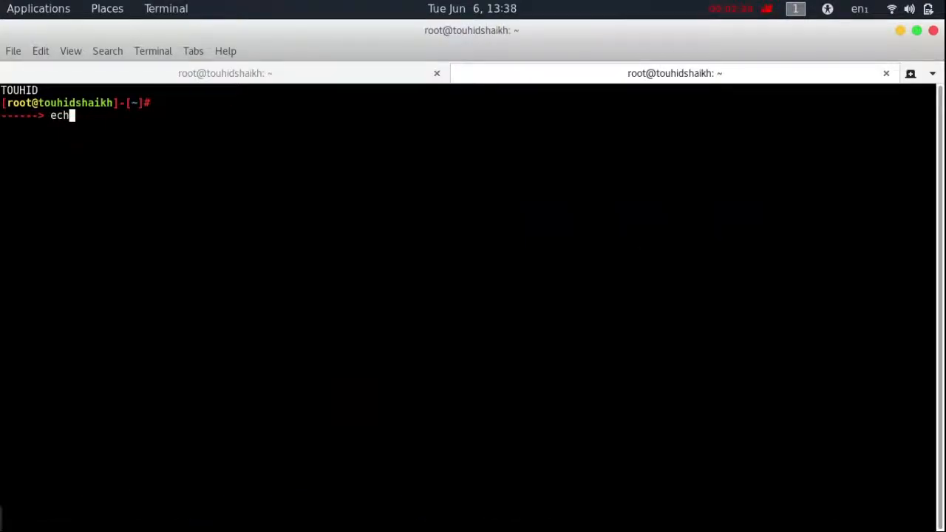
{"action": "type", "text": "o"}
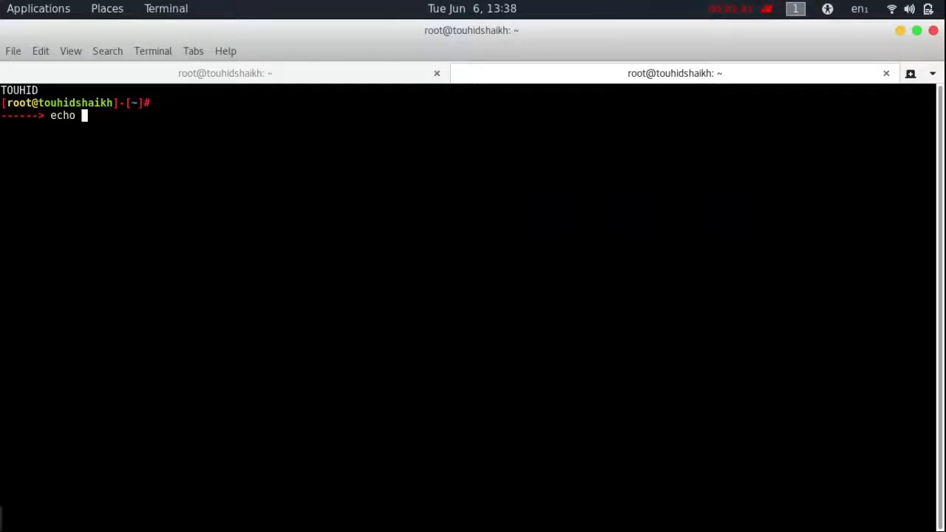
{"action": "type", "text": "export"}
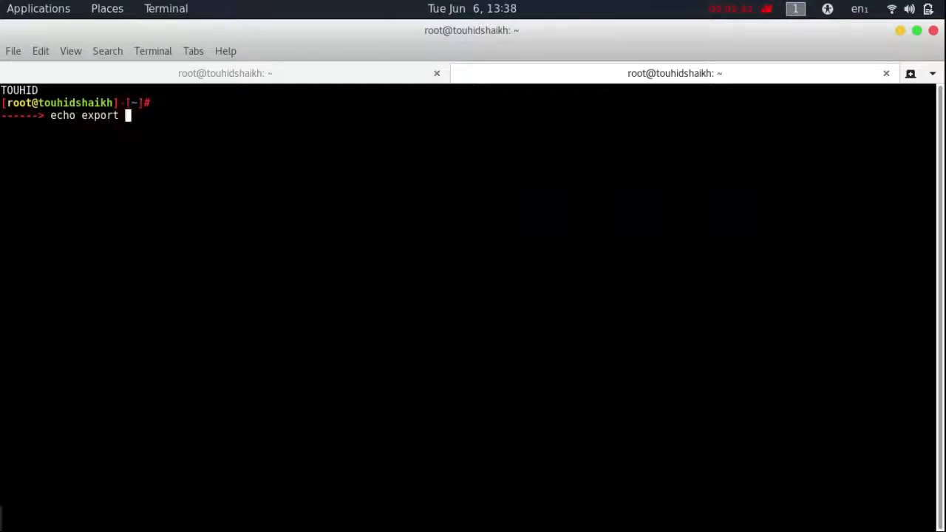
{"action": "type", "text": "TOUHID"}
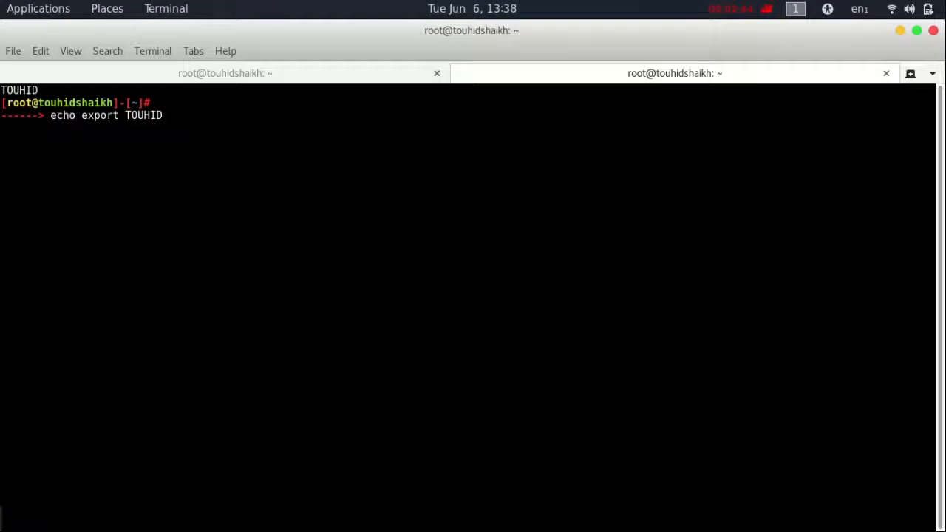
{"action": "type", "text": "="}
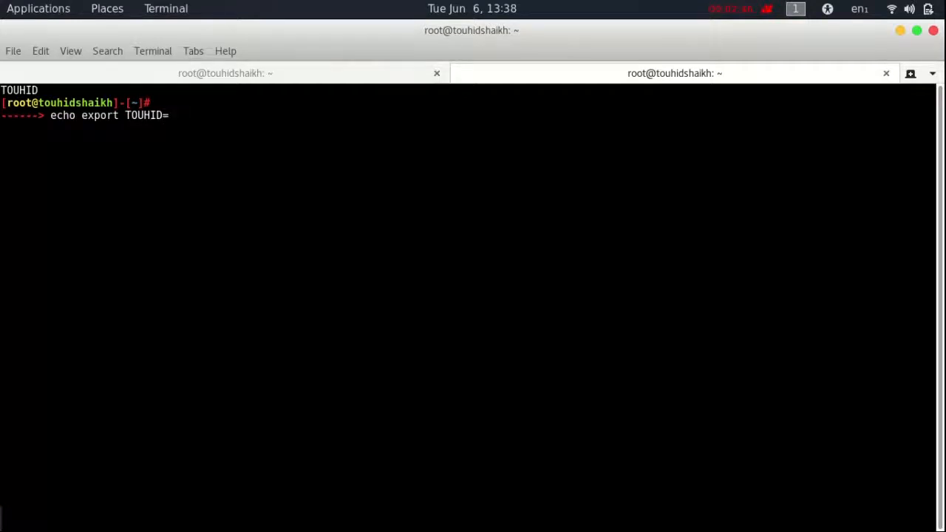
{"action": "type", "text": "1"}
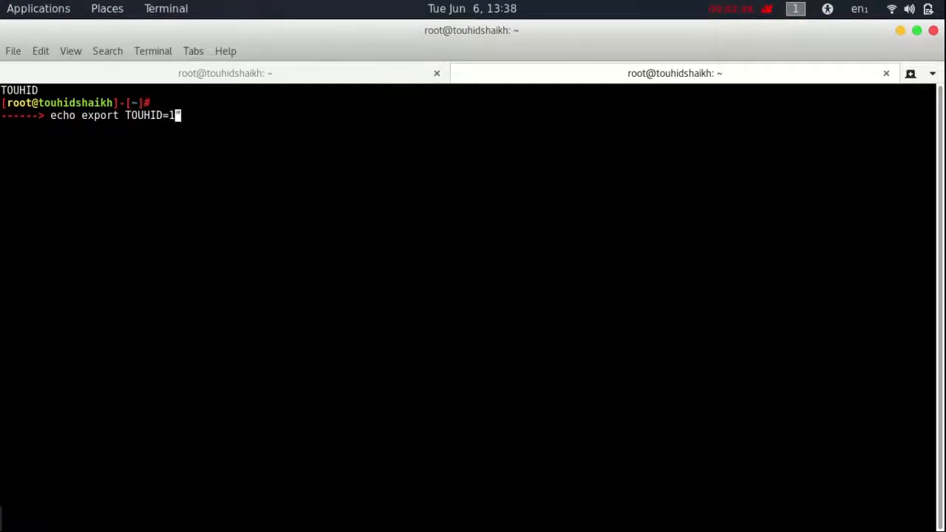
{"action": "type", "text": "\""}
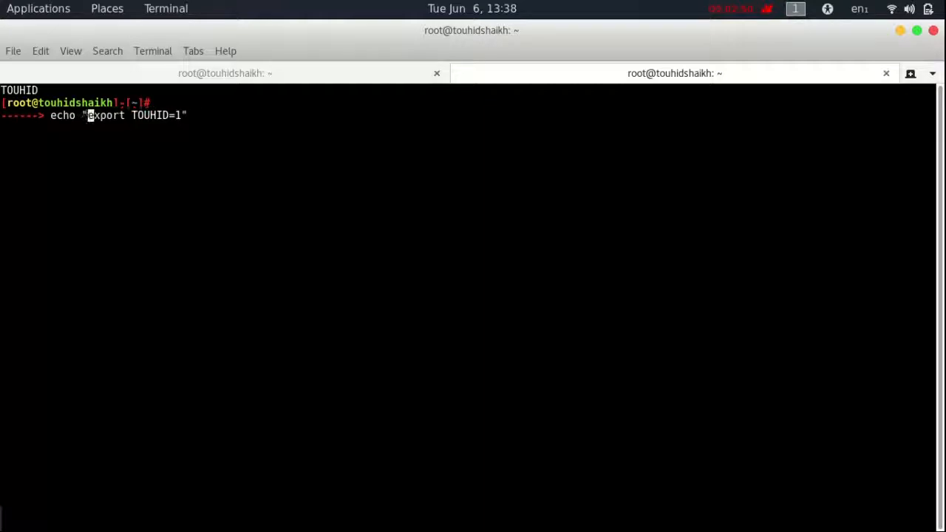
{"action": "type", "text": ">>"}
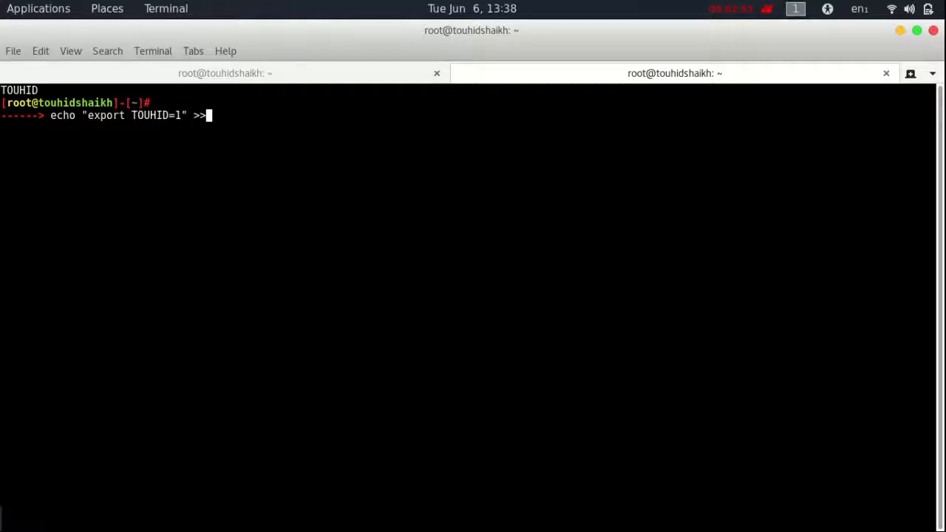
{"action": "type", "text": "/"}
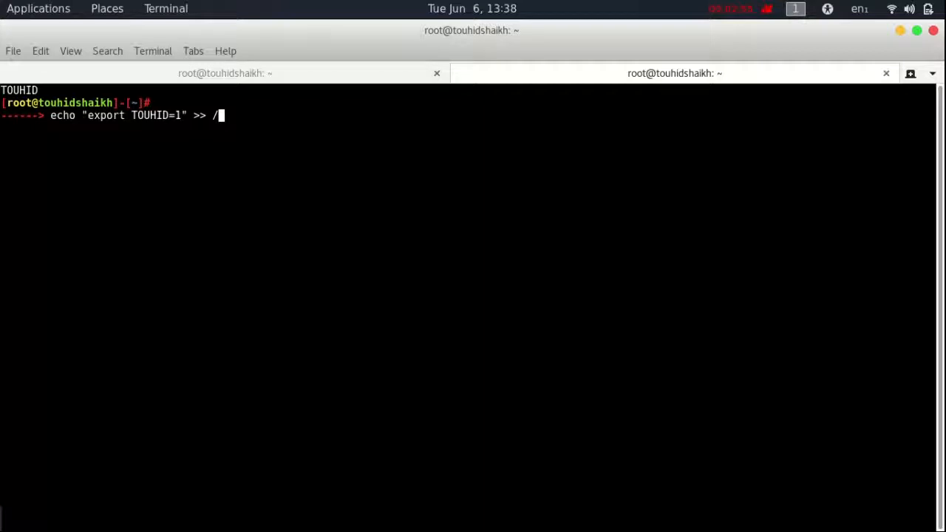
{"action": "type", "text": "etc/"}
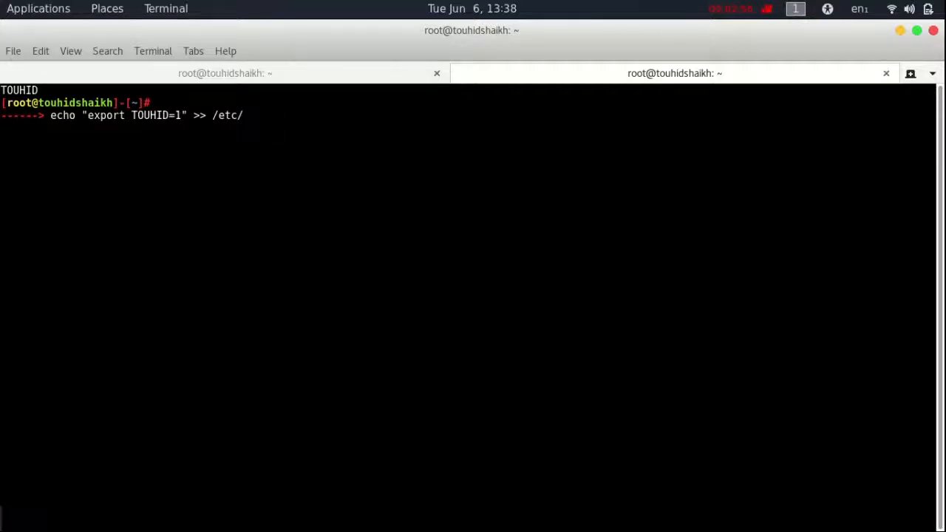
{"action": "key", "text": "Tab"}
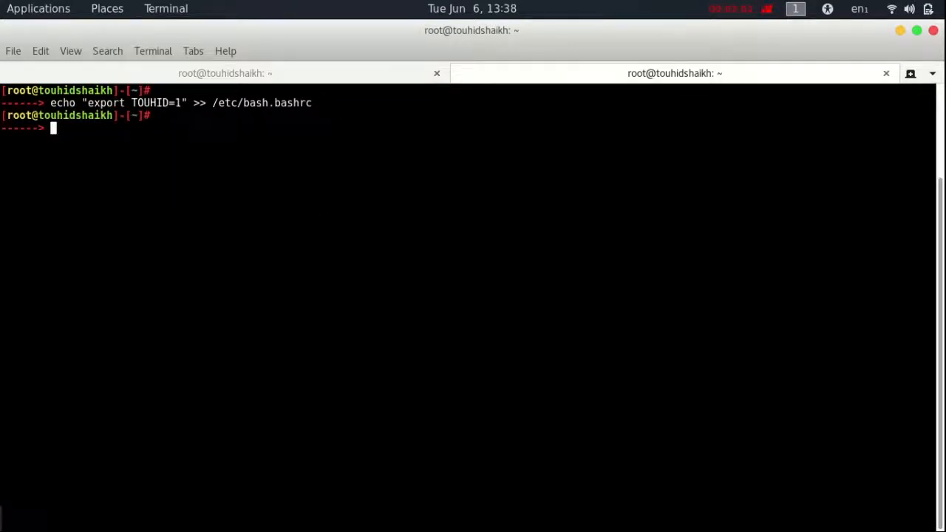
- Launch msfconsole to show the TOUHID SHAIKH bat banner, then start msfconsole in another tab
{"action": "type", "text": "su"}
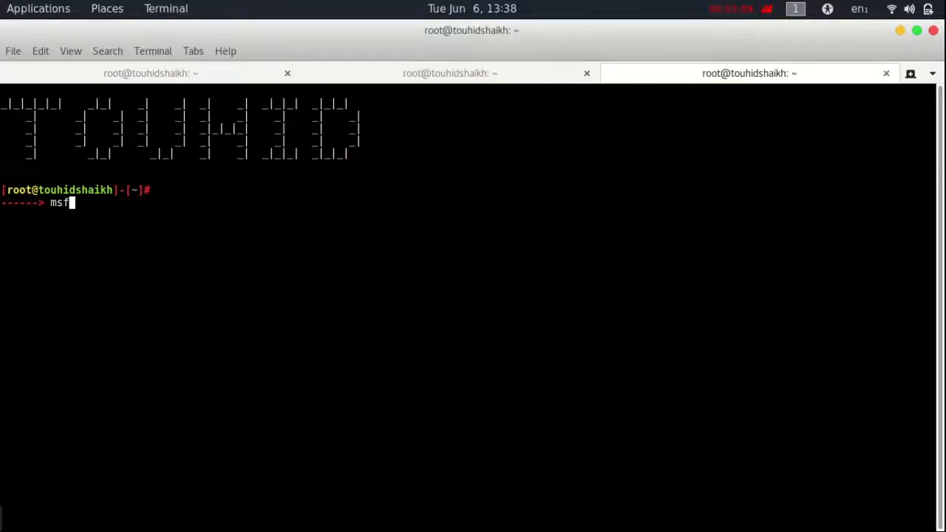
{"action": "type", "text": "console"}
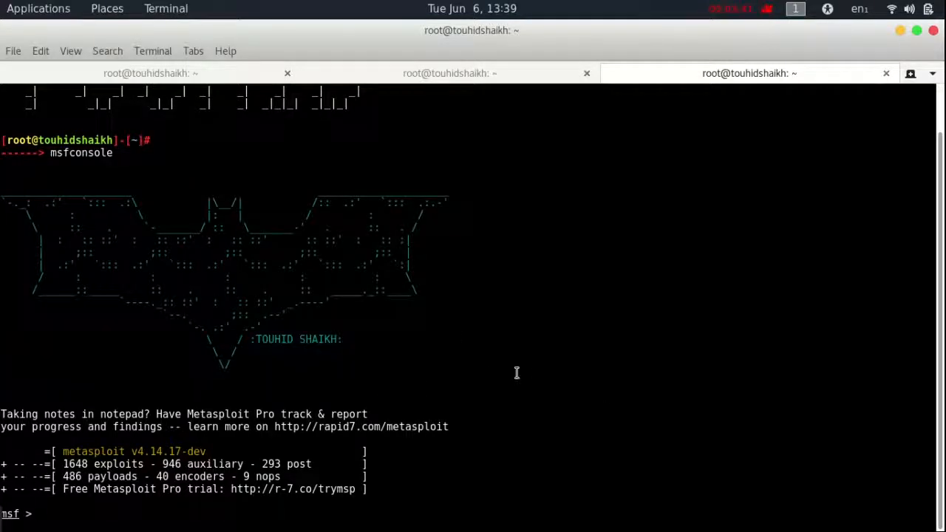
{"action": "mouse_move", "coordinate": [553, 340]}
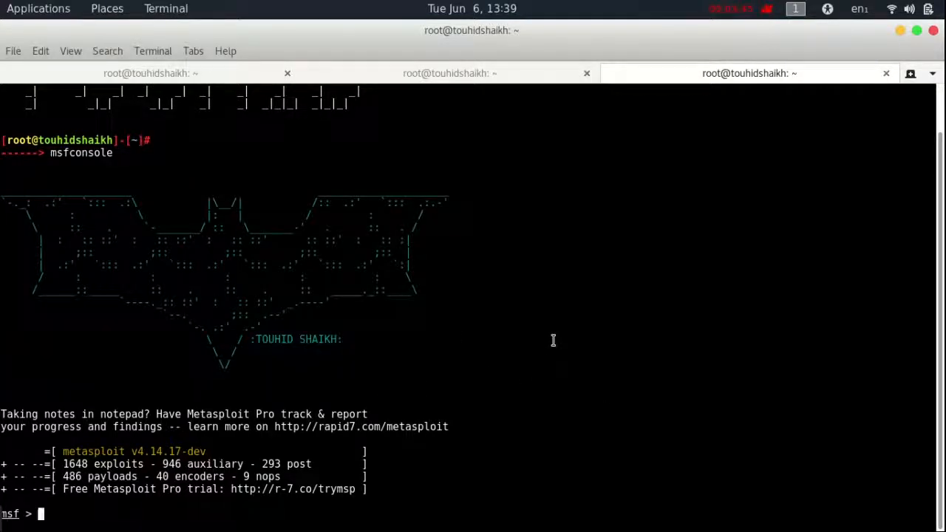
{"action": "left_click", "coordinate": [911, 74]}
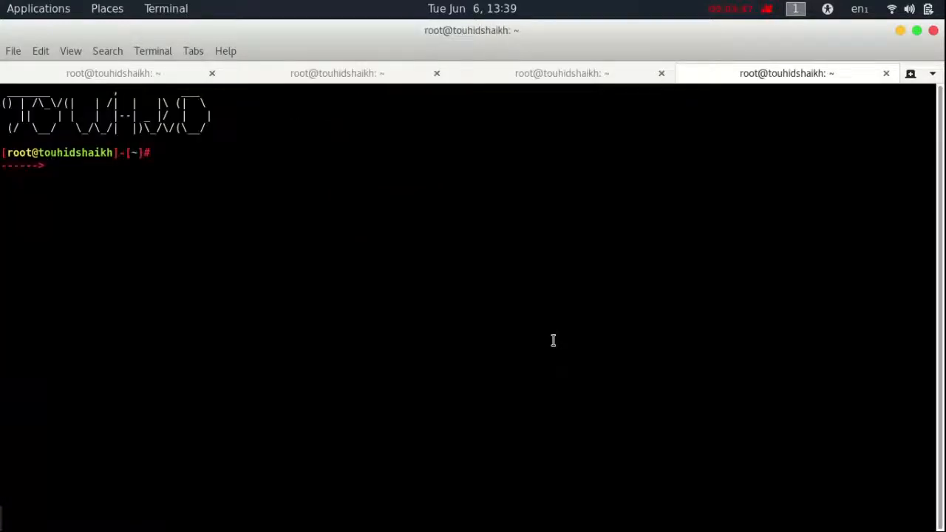
{"action": "type", "text": "msfc"}
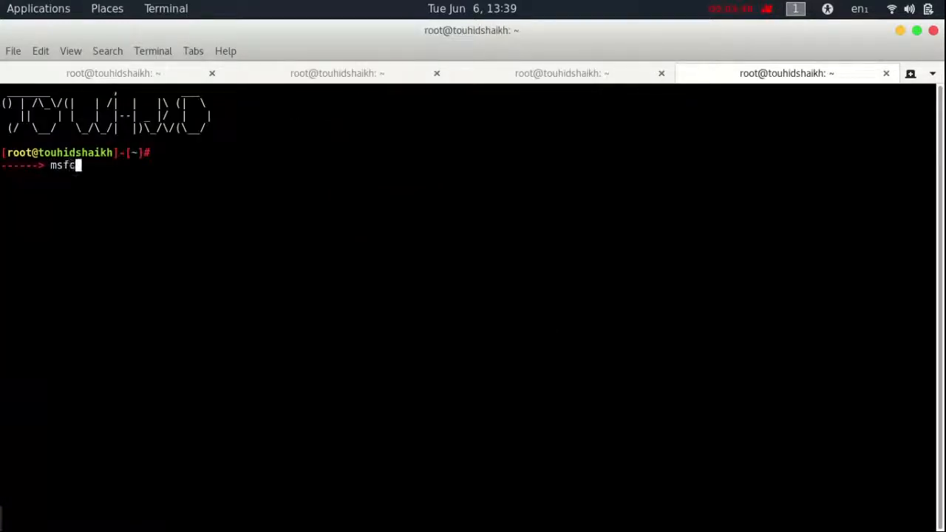